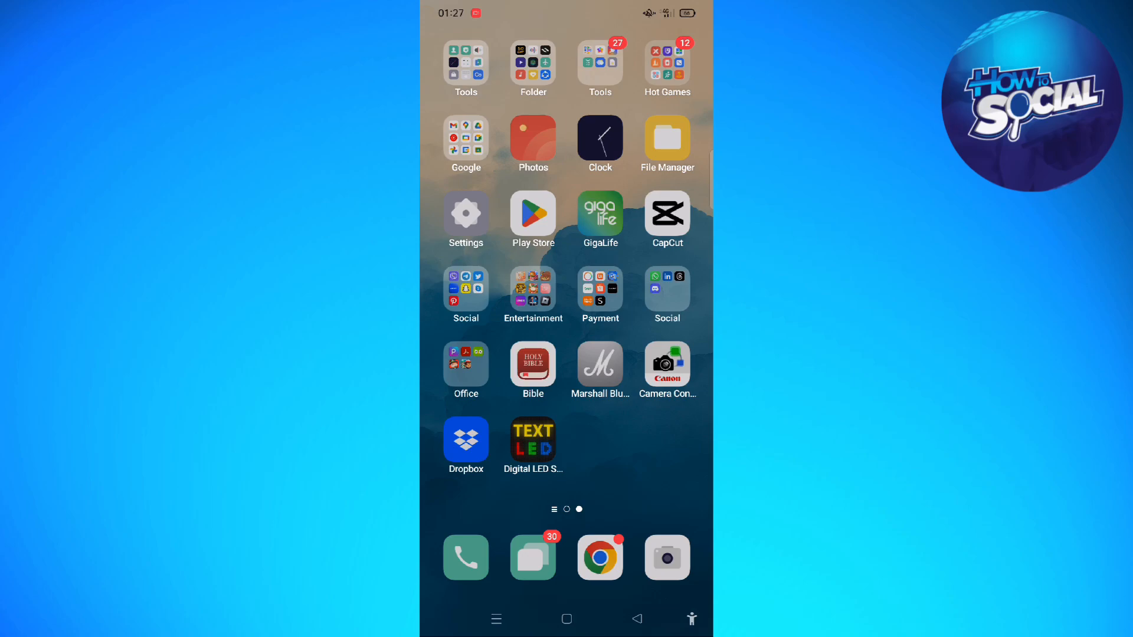
Step: Search the Play Store for 'dazz cam' so the Dazz Cam listing appears in results
{"action": "left_click", "coordinate": [532, 219]}
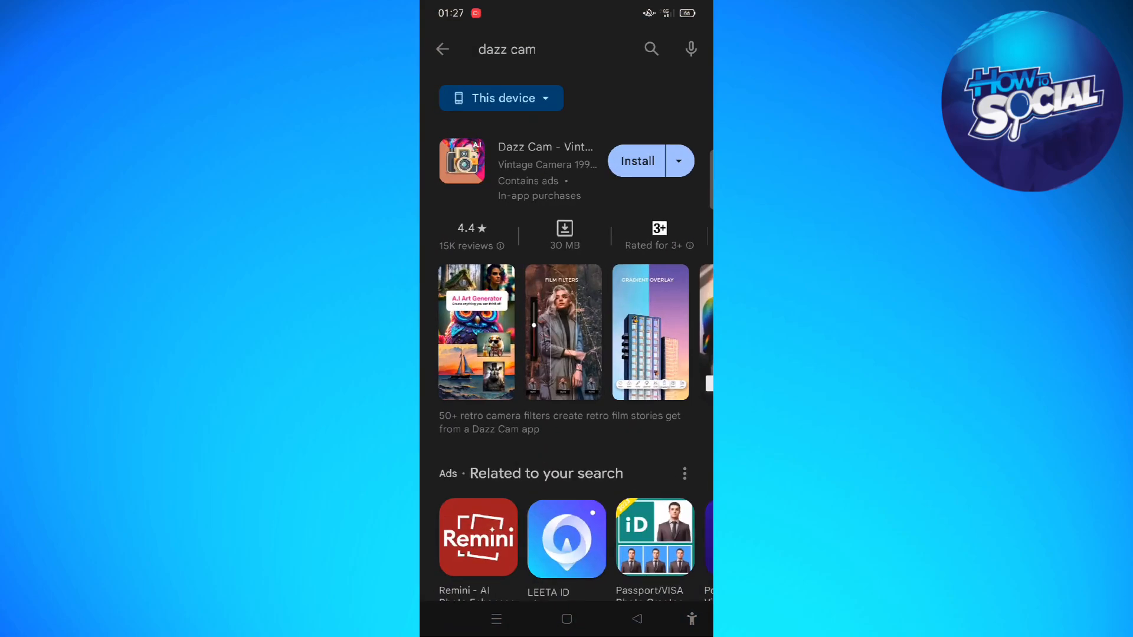
{"action": "left_click", "coordinate": [443, 49]}
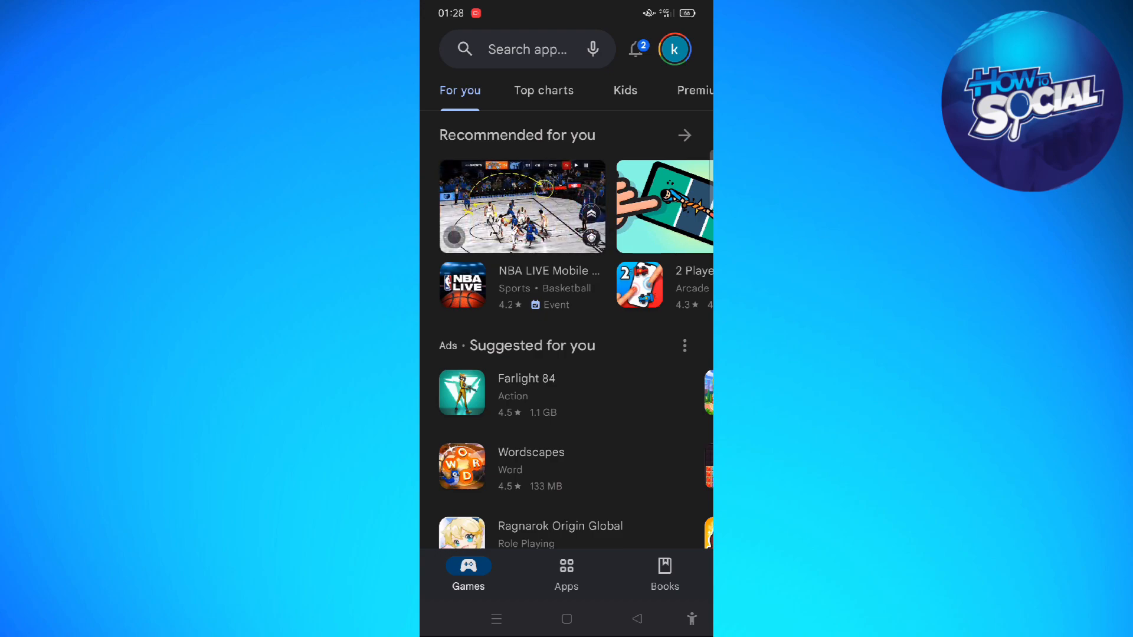
{"action": "left_click", "coordinate": [527, 49]}
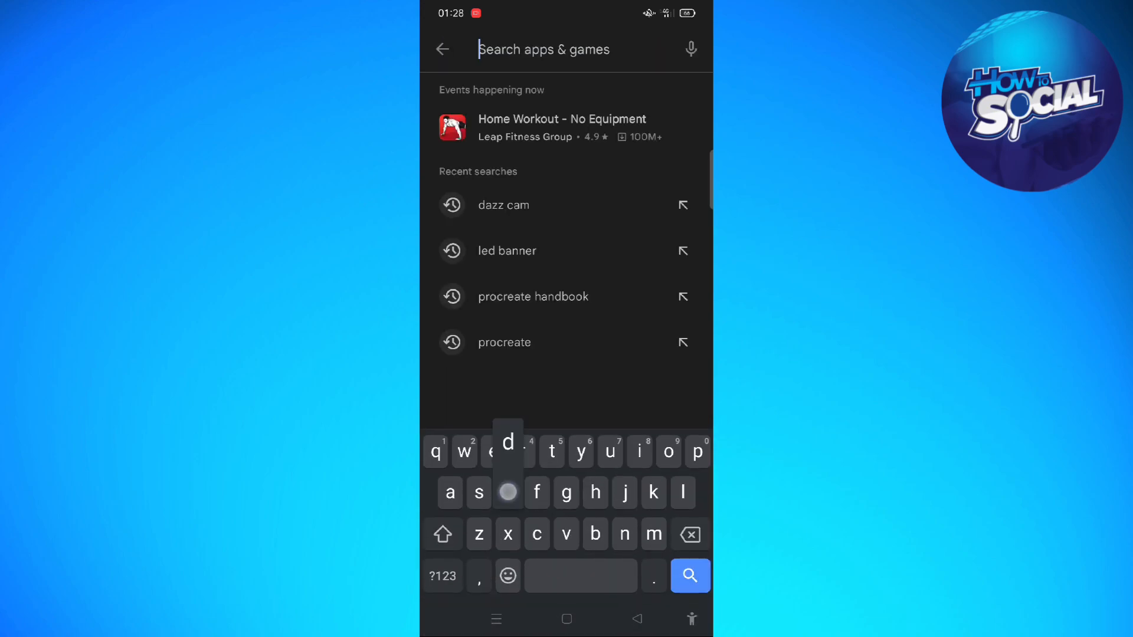
{"action": "type", "text": "dazz c"}
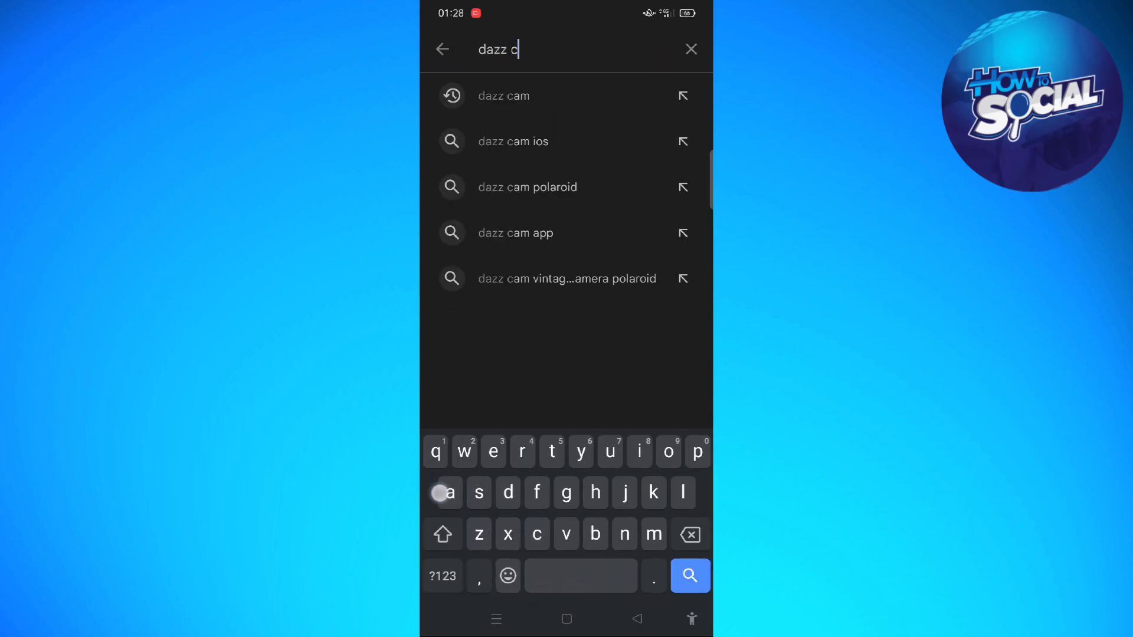
{"action": "left_click", "coordinate": [504, 95]}
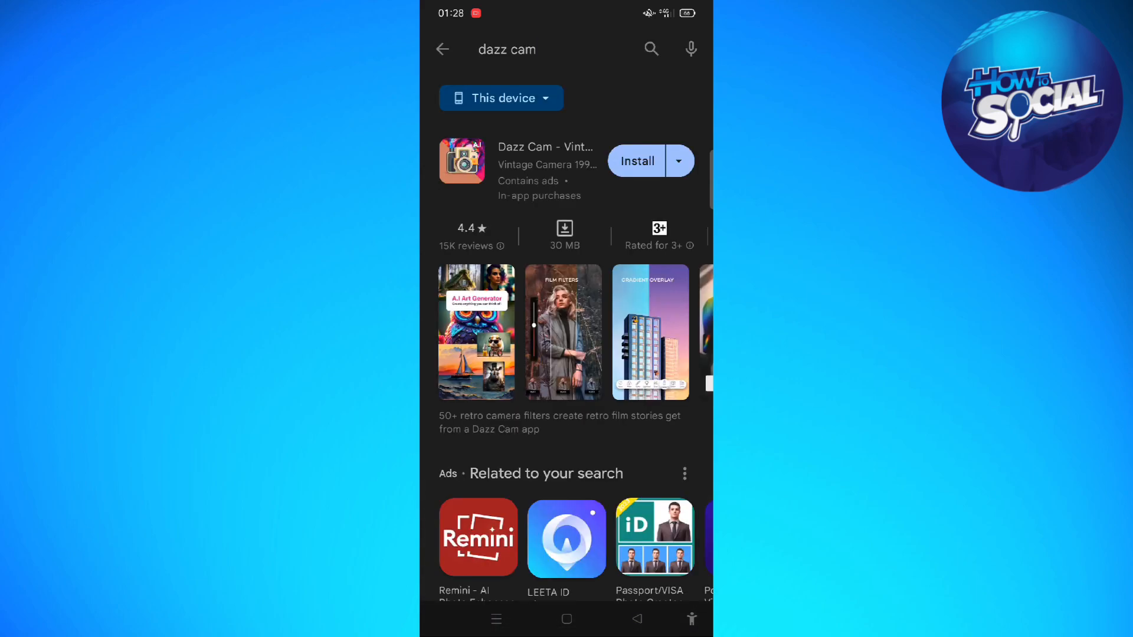
Step: Start installing Dazz Cam - Vintage Film Retro from its app page
{"action": "left_click", "coordinate": [545, 160]}
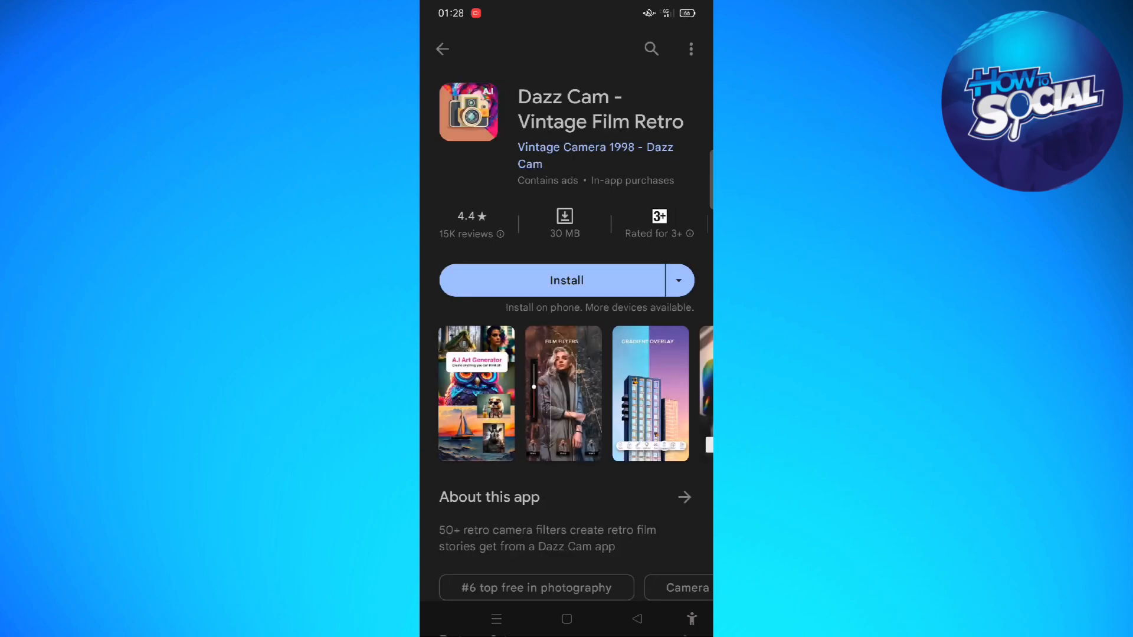
{"action": "left_click", "coordinate": [566, 281]}
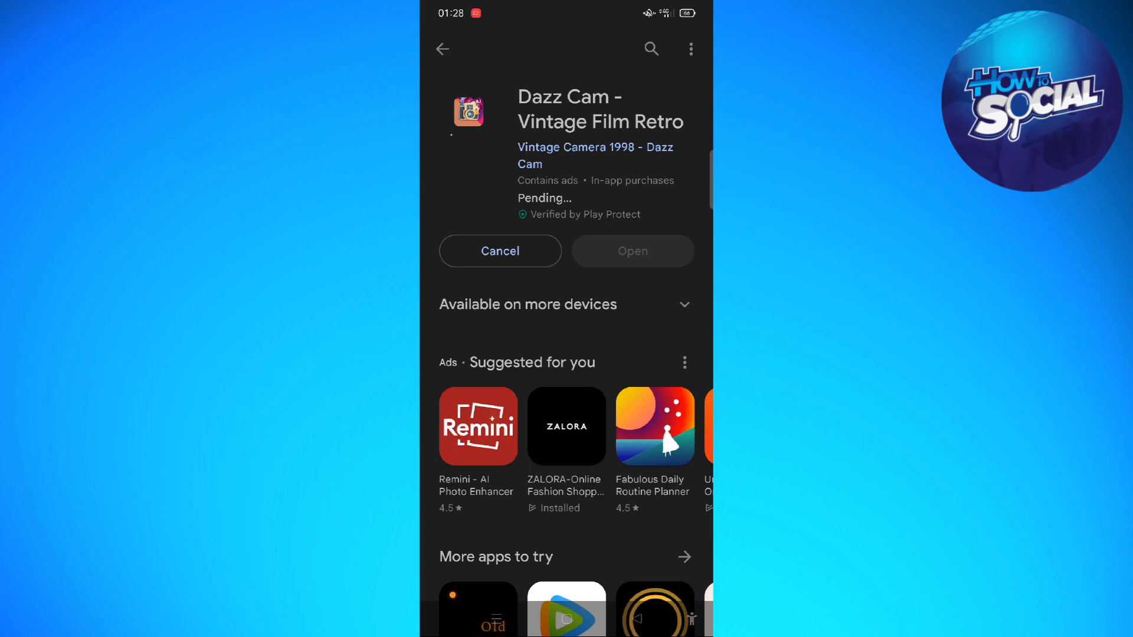